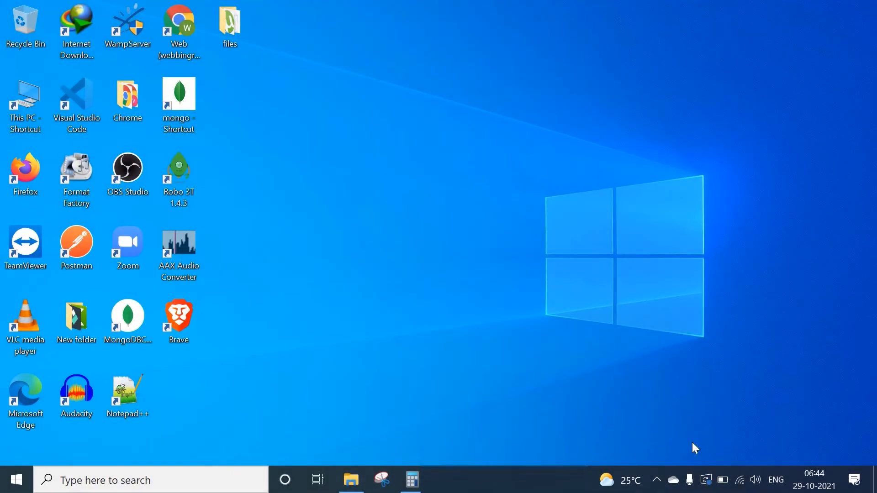
mouse_move(657, 480)
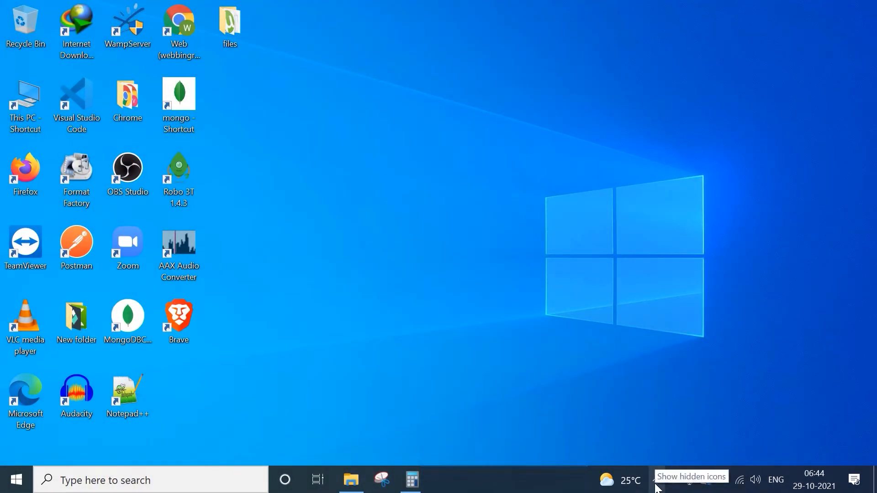
Expand the system tray's hidden icons to reveal the Windows Security status icon.
click(657, 480)
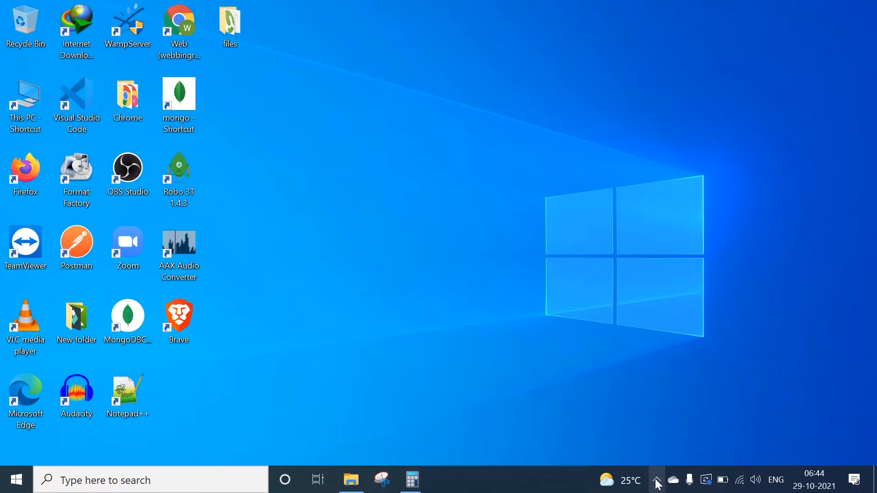
click(656, 479)
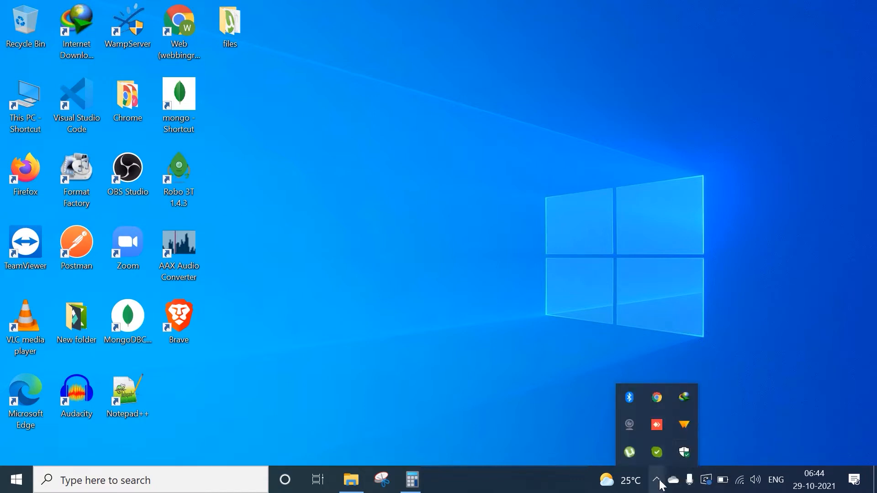
mouse_move(684, 453)
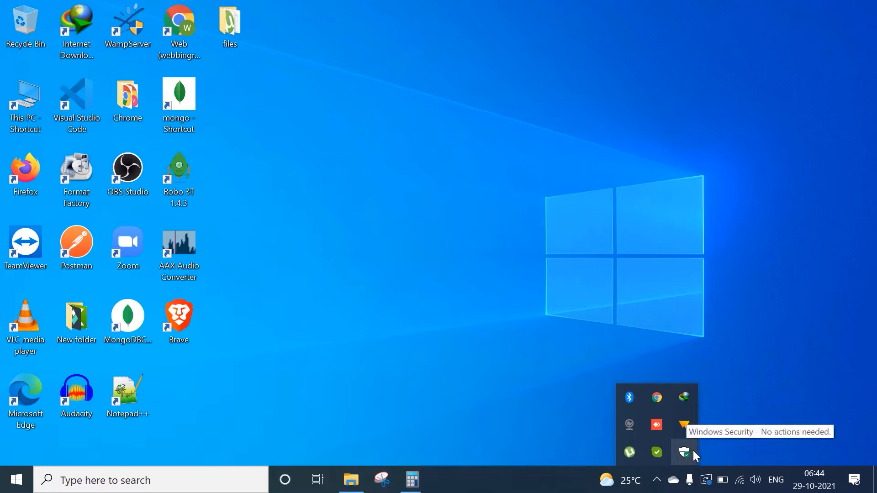
mouse_move(687, 456)
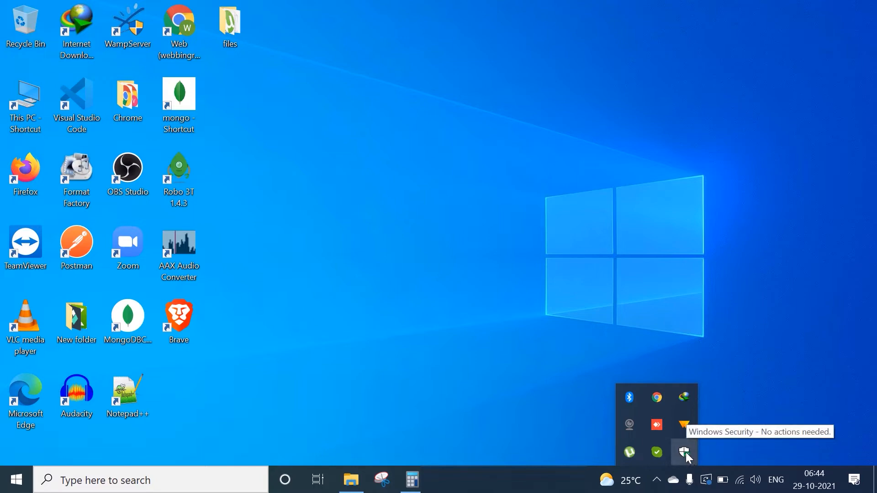
click(683, 452)
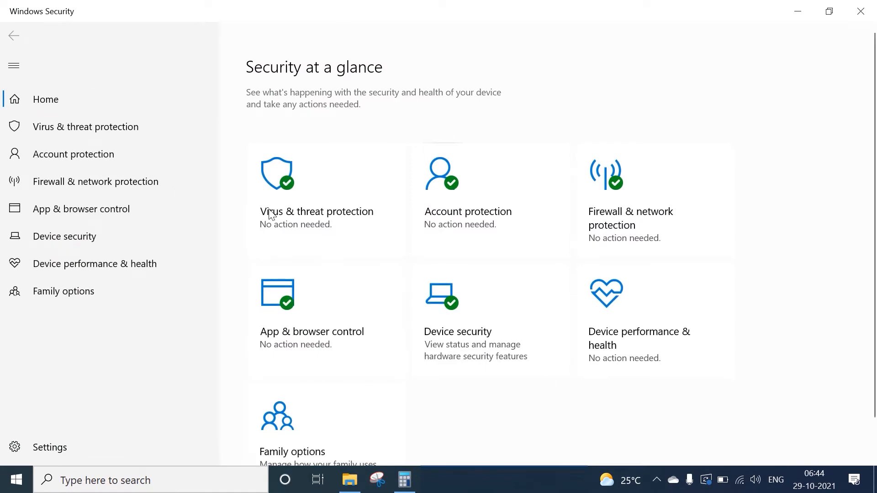
mouse_move(734, 457)
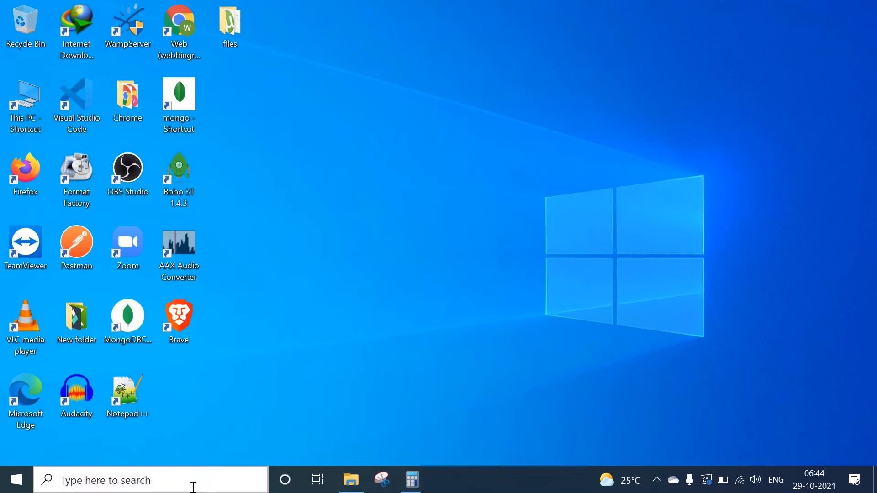
Search for 'WINDOWS SECURITY' and launch the Windows Security app from the results.
text(WINDOWS SE)
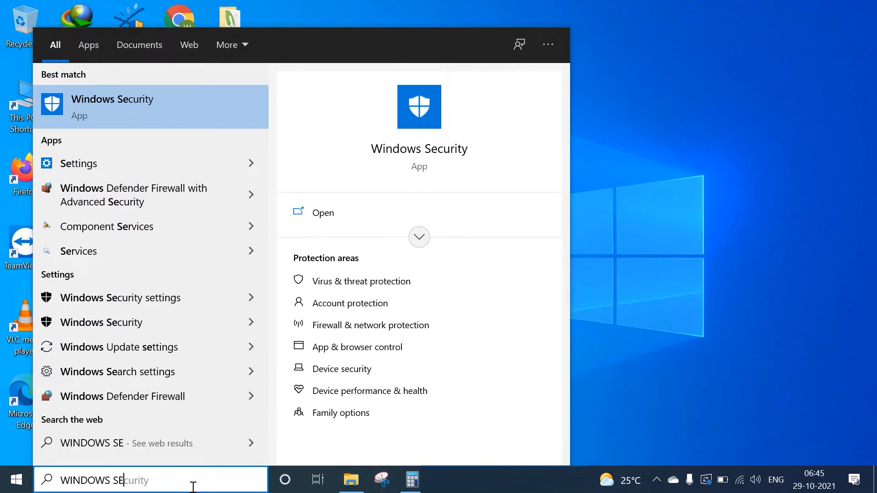
text(CURITY)
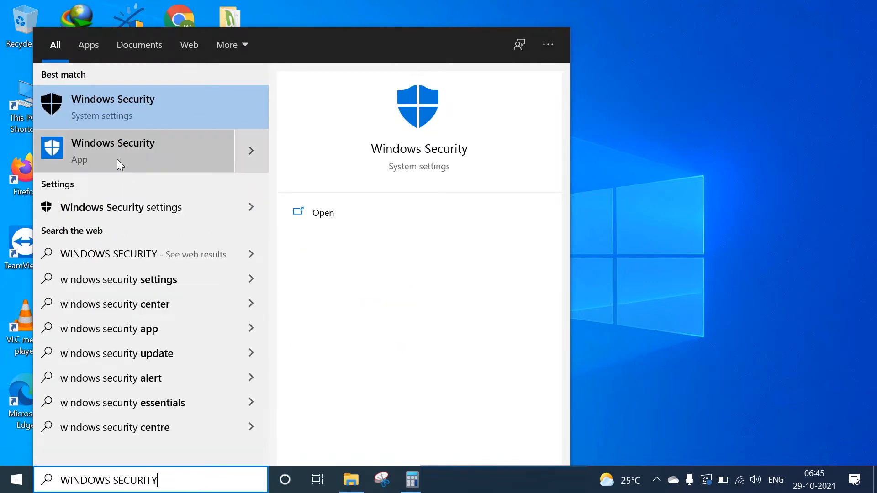
click(113, 106)
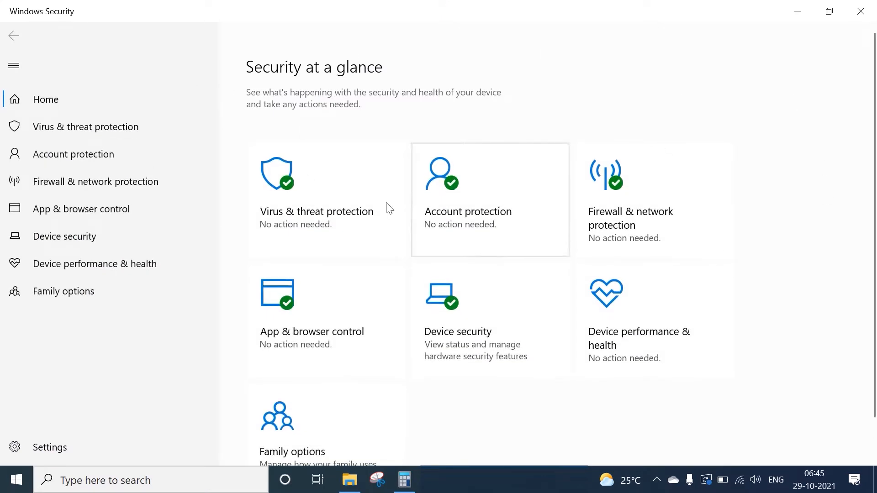
mouse_move(730, 162)
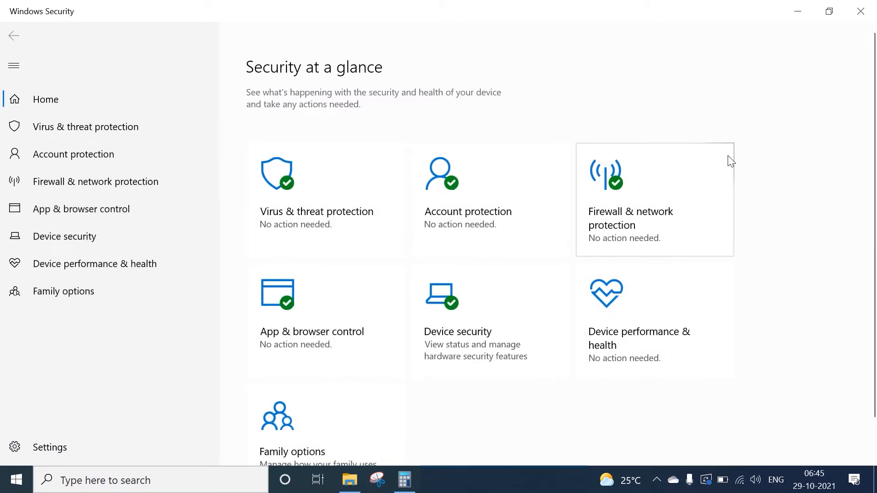
mouse_move(66, 22)
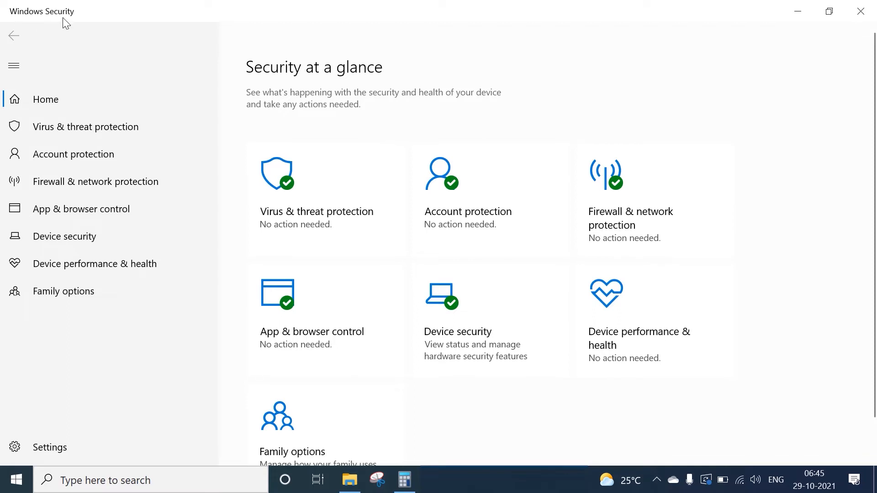
mouse_move(771, 138)
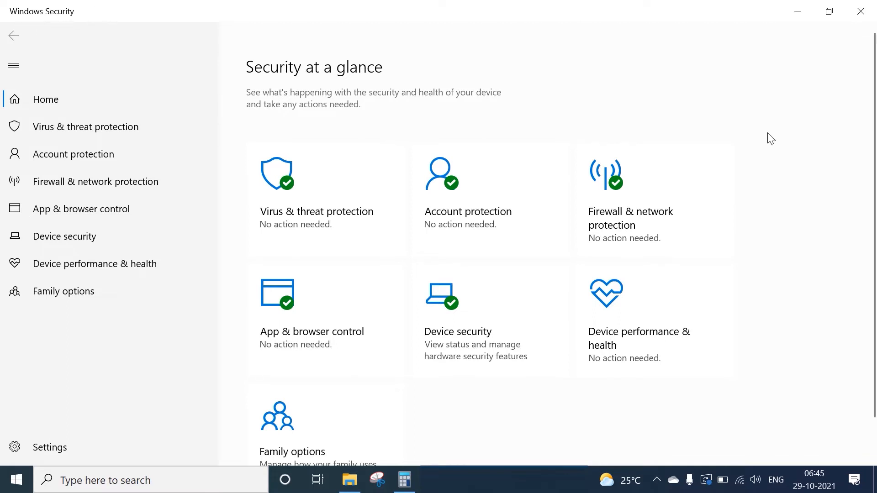
mouse_move(85, 126)
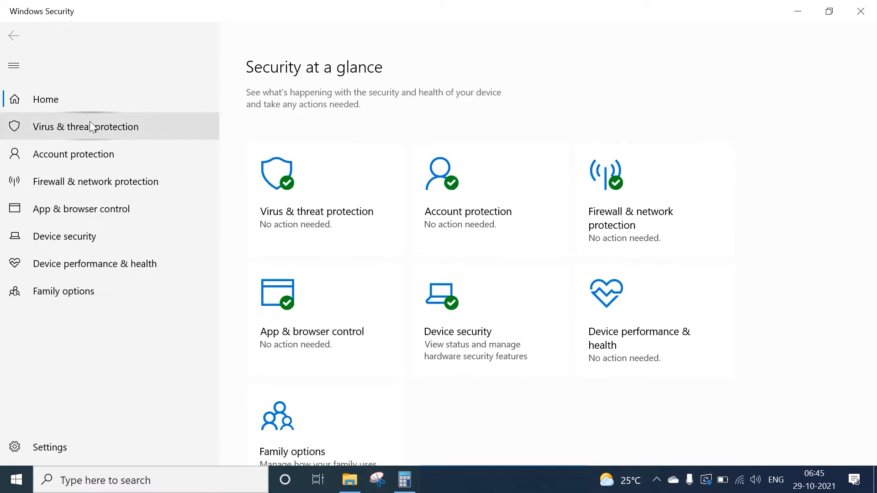
Go to Virus & threat protection and enter Manage settings, where Real-time protection is On.
click(85, 126)
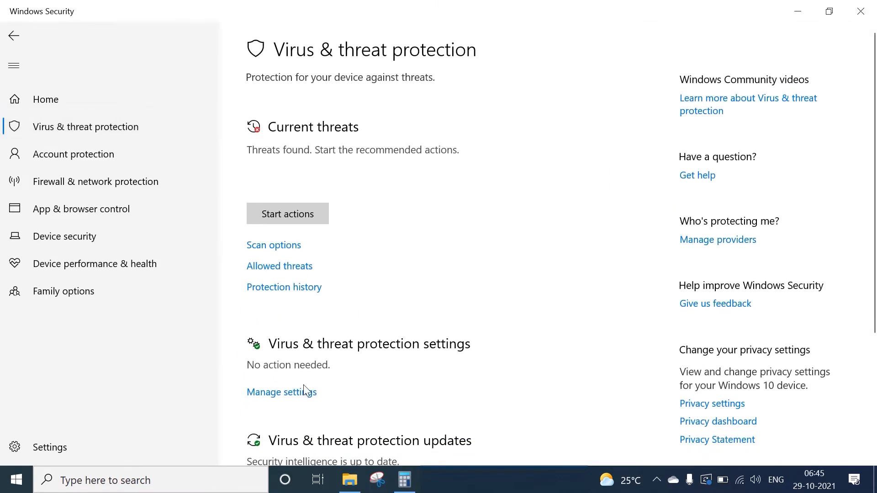
scroll(down, 3)
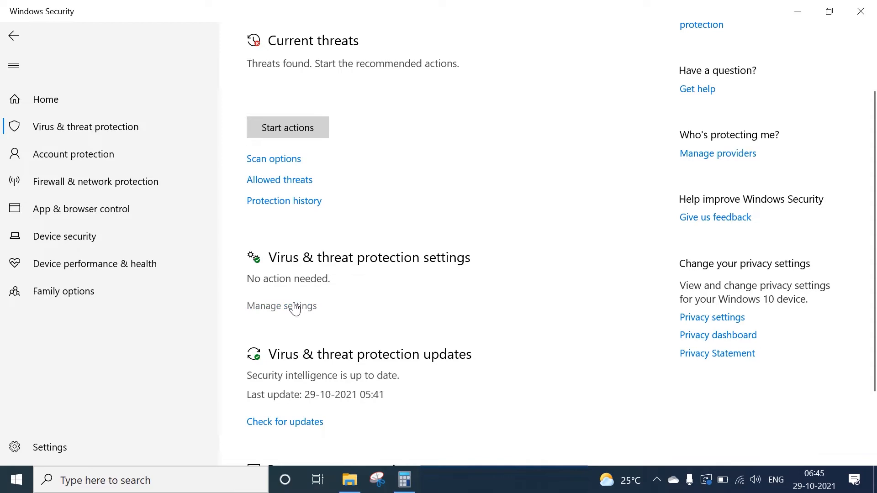
mouse_move(297, 311)
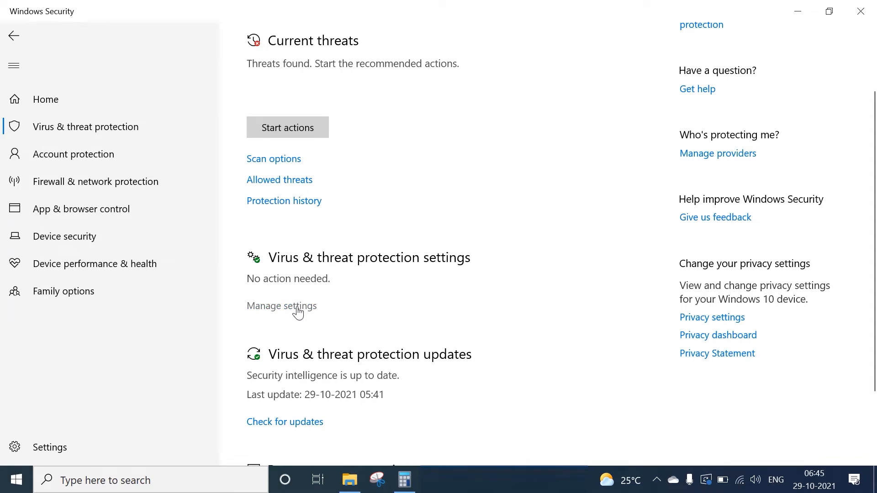
click(281, 306)
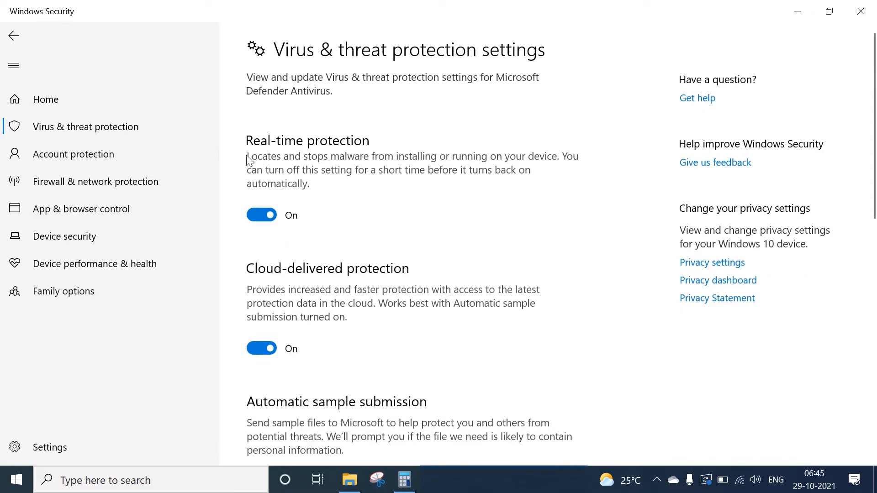
mouse_move(275, 156)
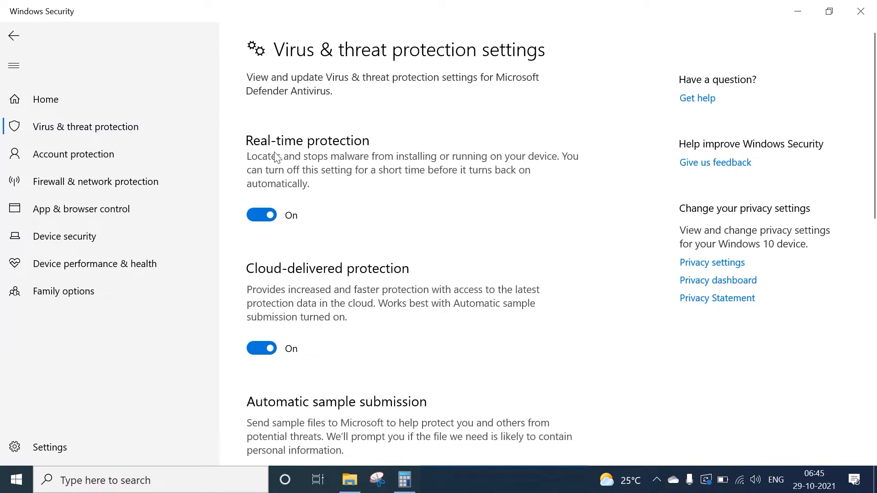
mouse_move(277, 220)
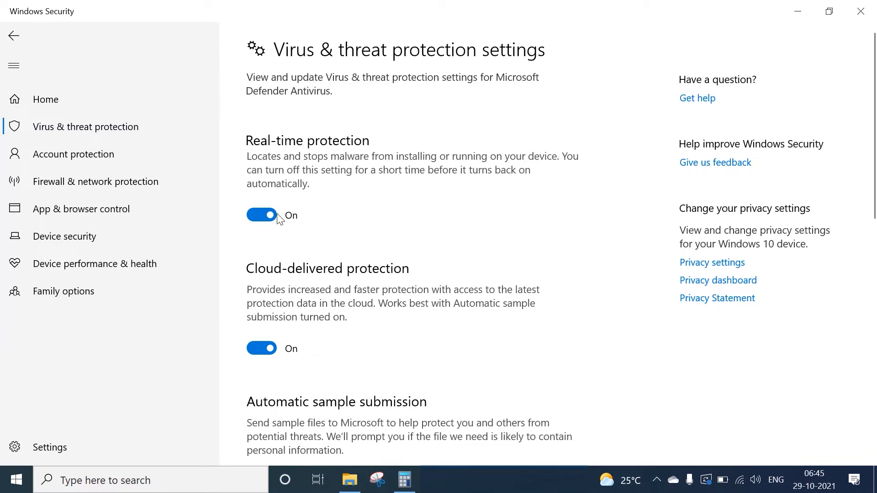
mouse_move(366, 172)
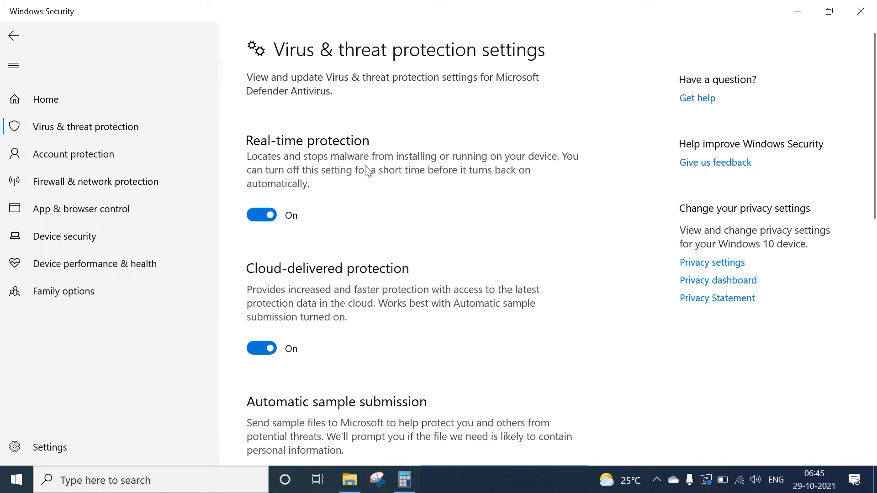
mouse_move(467, 170)
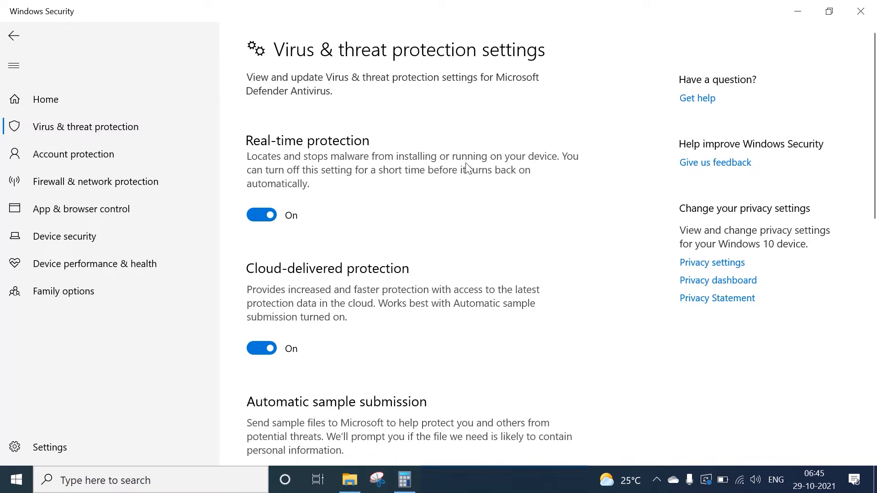
mouse_move(356, 184)
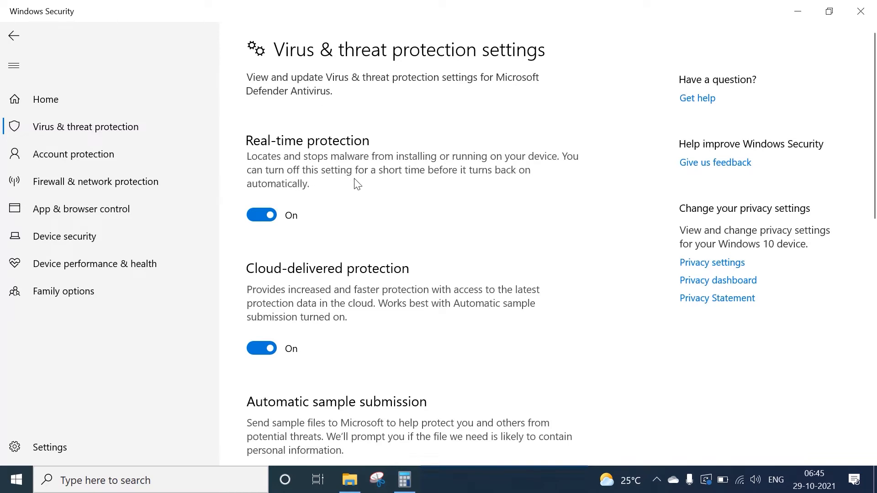
mouse_move(485, 188)
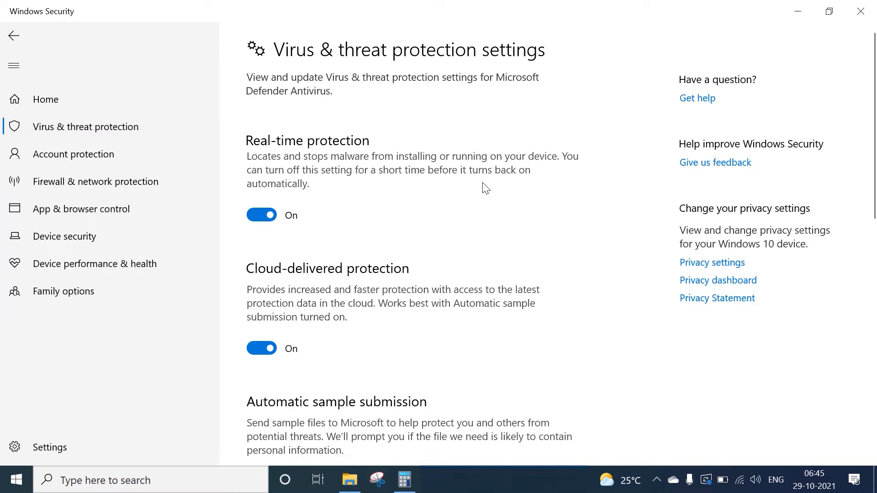
mouse_move(431, 188)
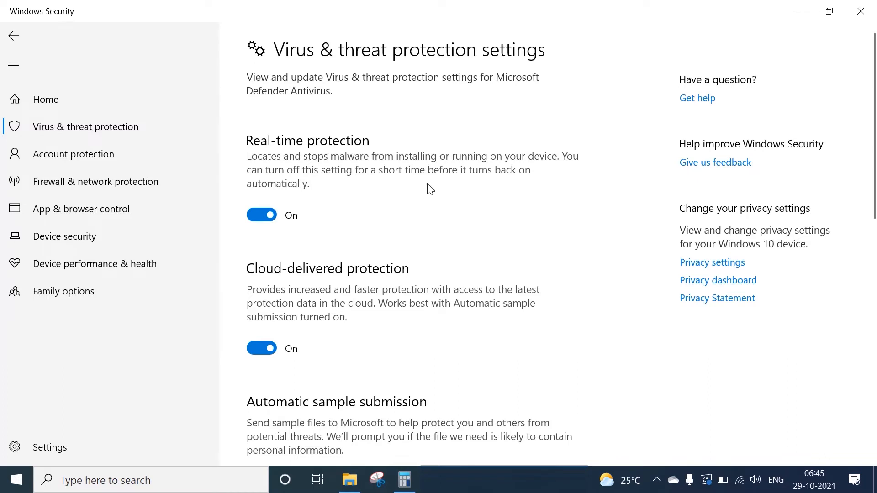
mouse_move(261, 215)
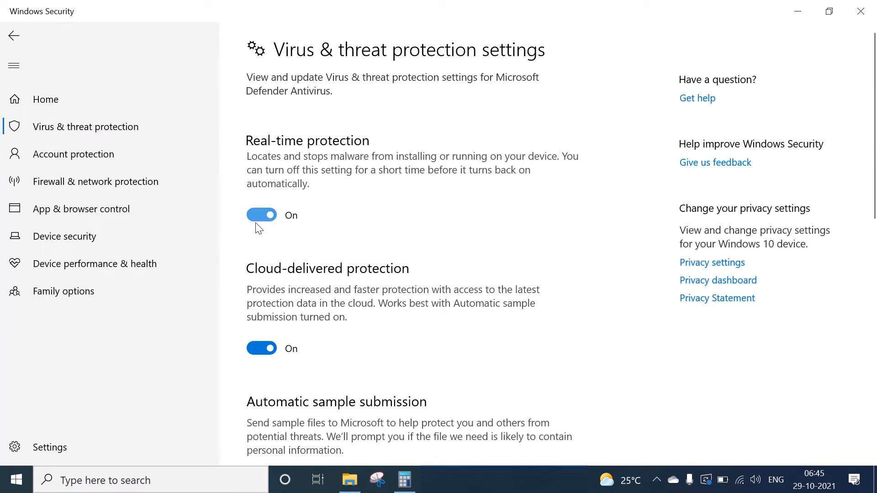
Switch Real-time protection to Off, leaving Cloud-delivered protection on.
click(261, 215)
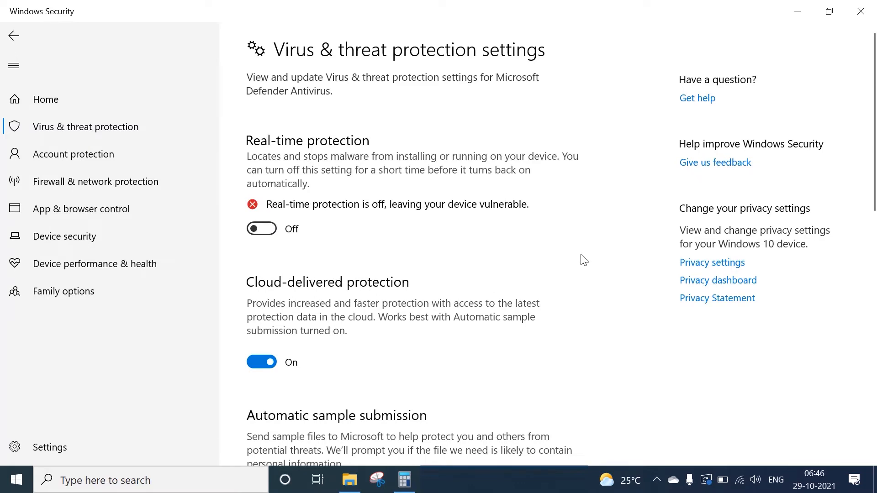
mouse_move(456, 222)
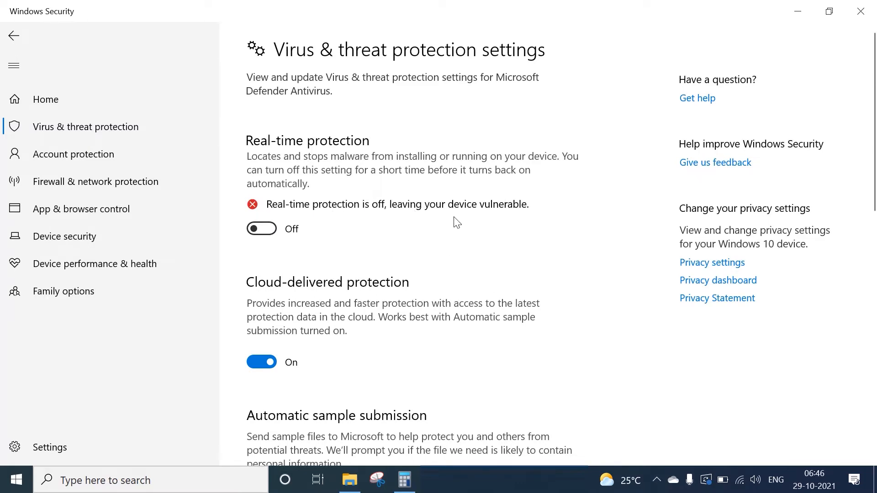
mouse_move(456, 161)
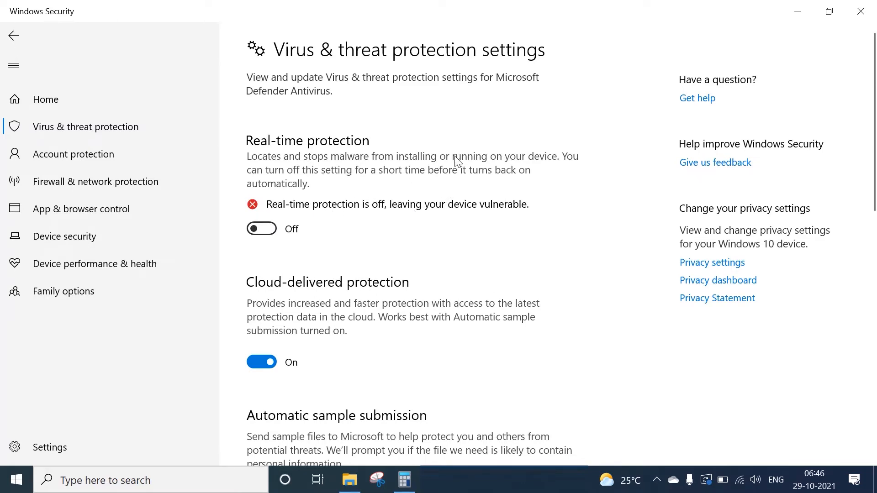
mouse_move(490, 235)
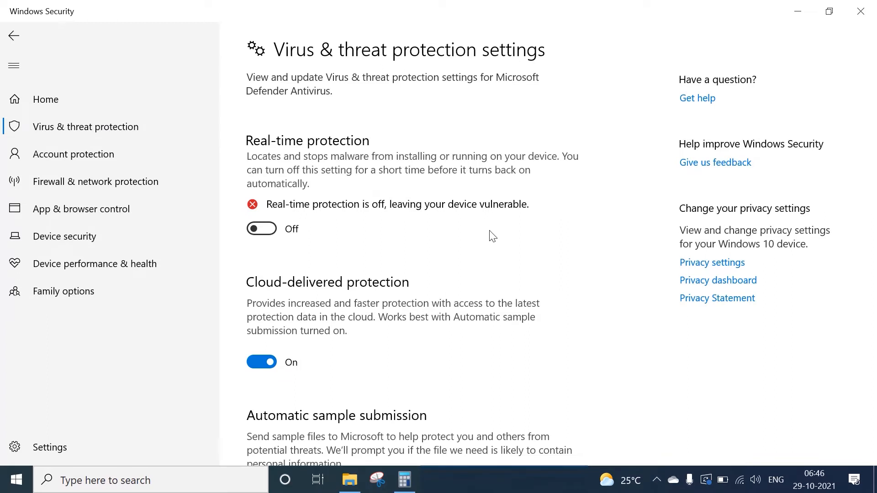
mouse_move(398, 204)
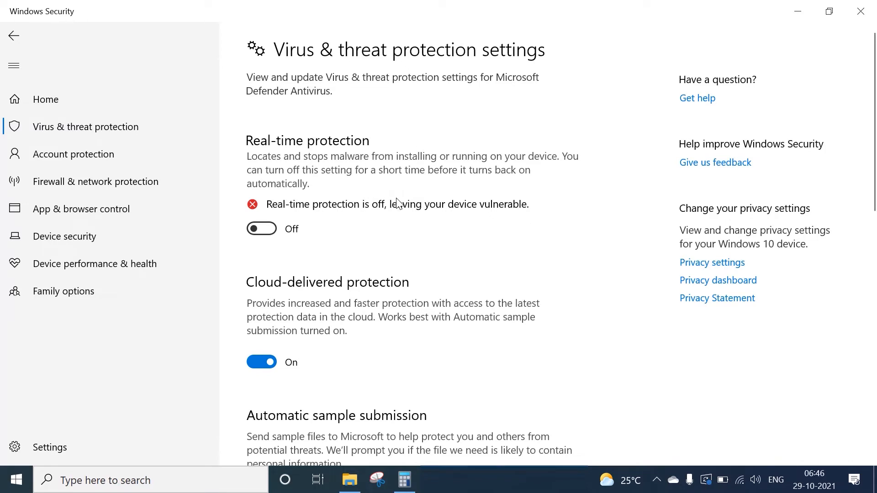
mouse_move(341, 148)
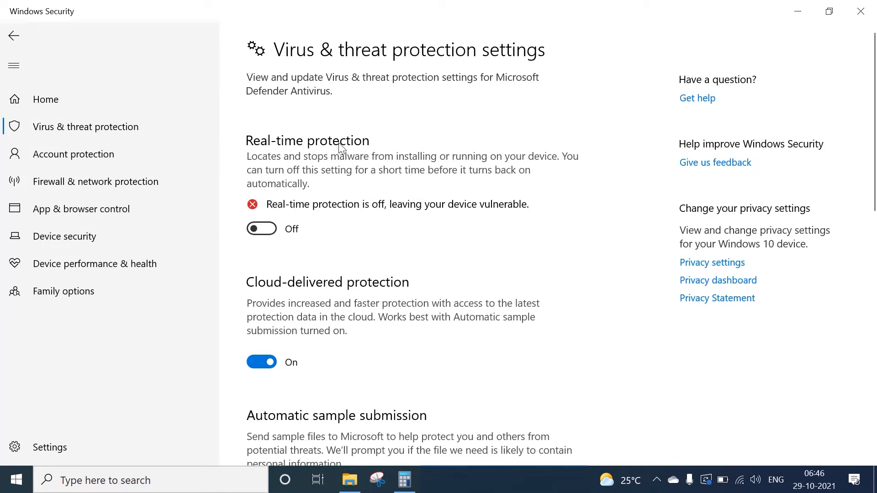
mouse_move(512, 245)
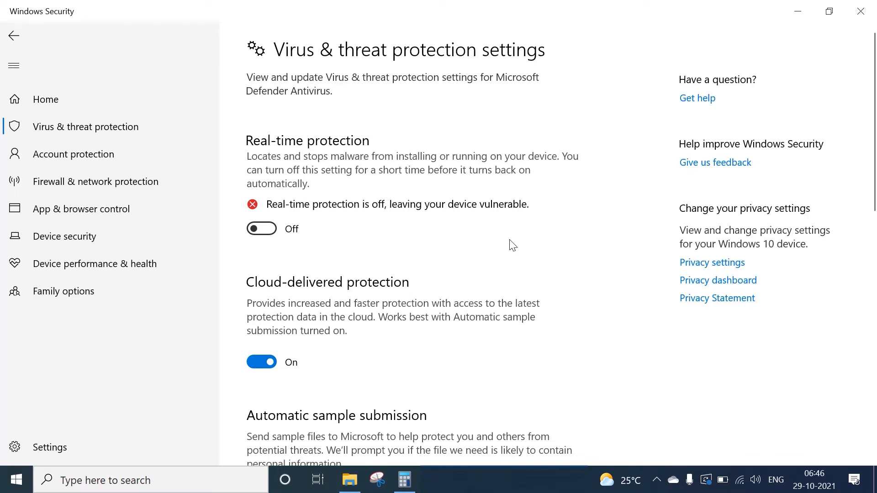
mouse_move(332, 226)
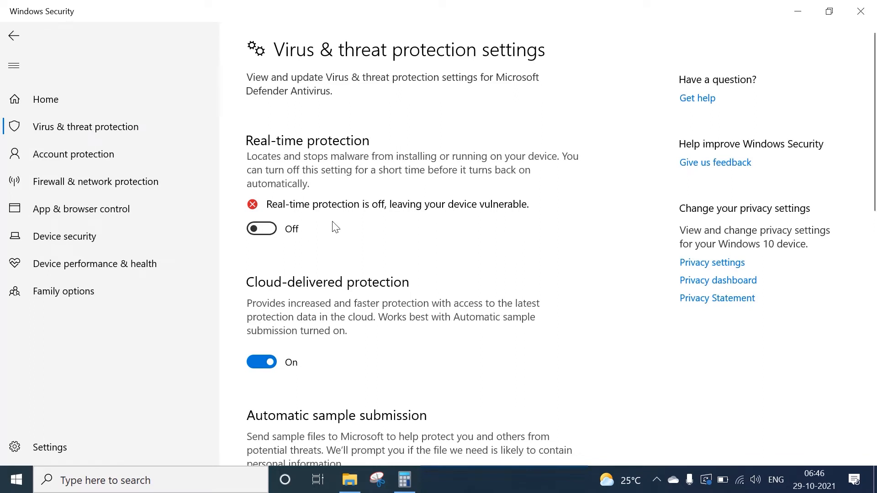
mouse_move(535, 255)
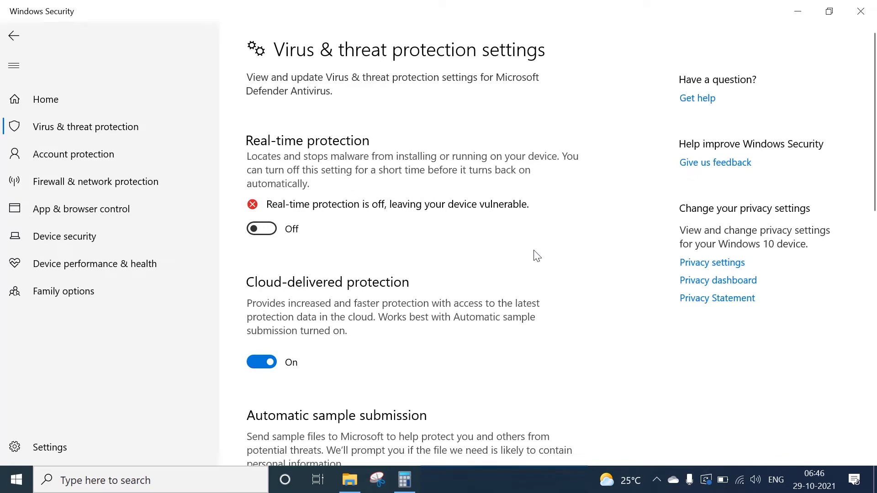
scroll(down, 3)
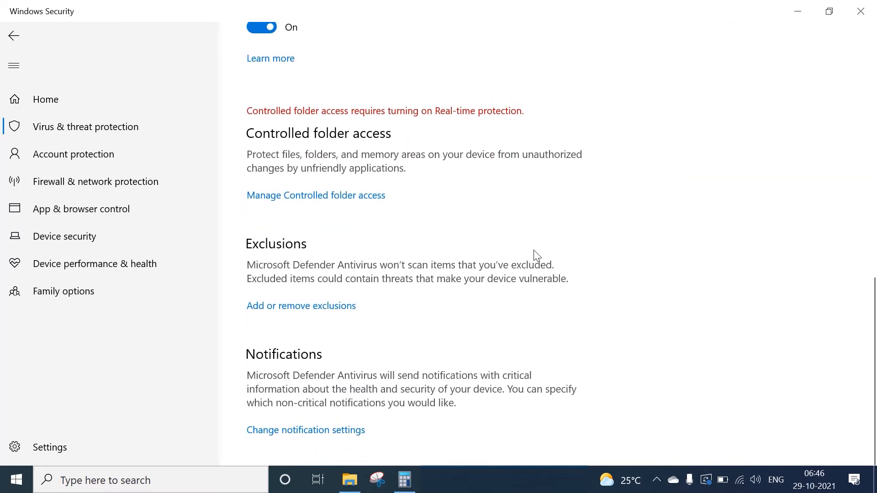
scroll(up, 3)
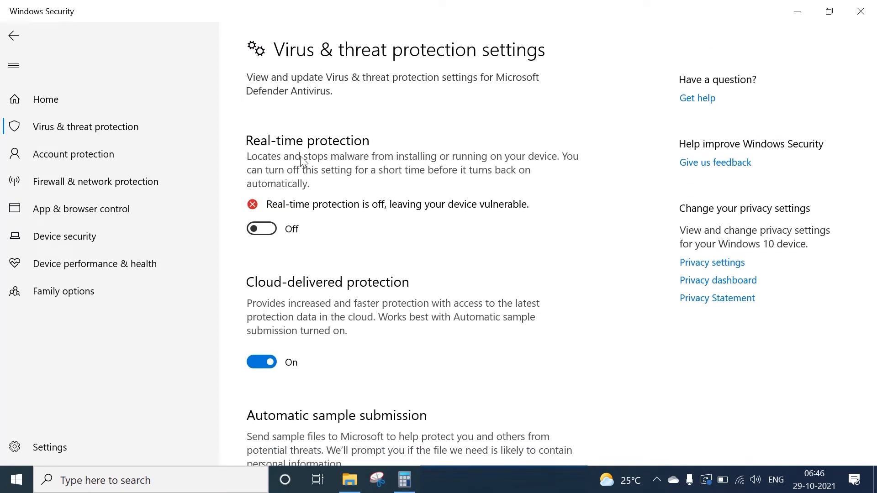
Return Home to Security at a glance, which flags real-time protection as off.
click(46, 99)
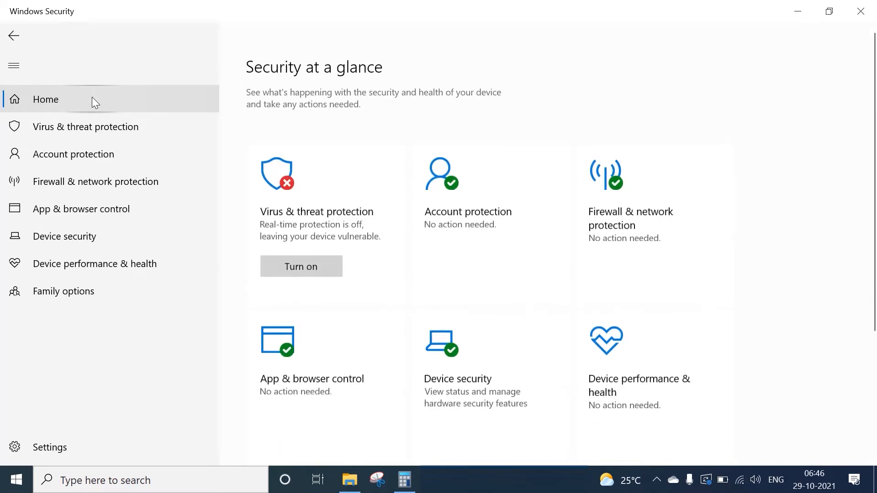
mouse_move(290, 188)
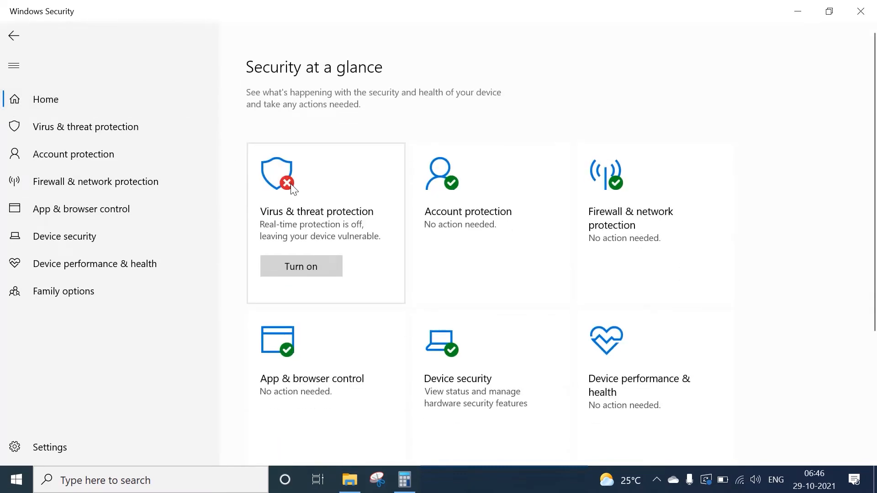
mouse_move(828, 359)
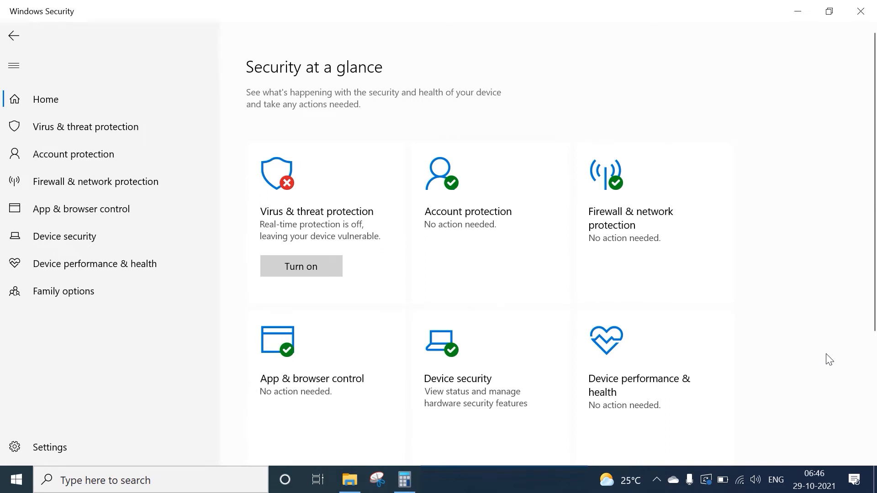
mouse_move(313, 287)
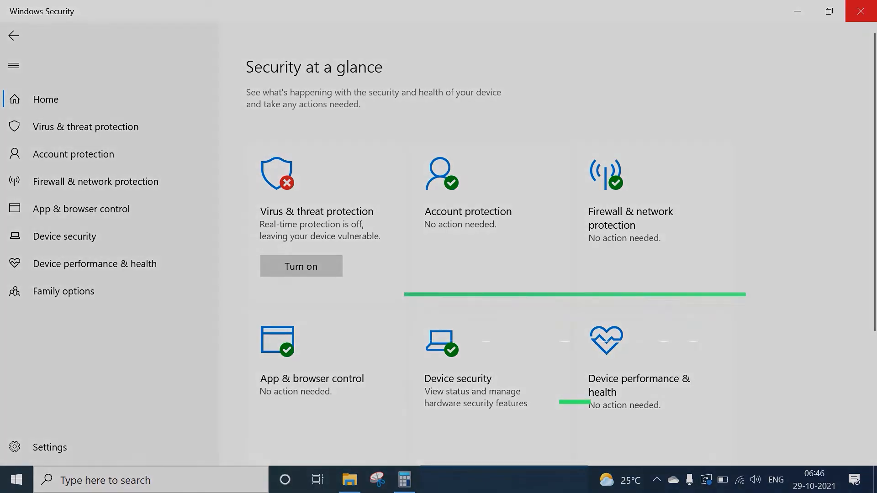
click(861, 11)
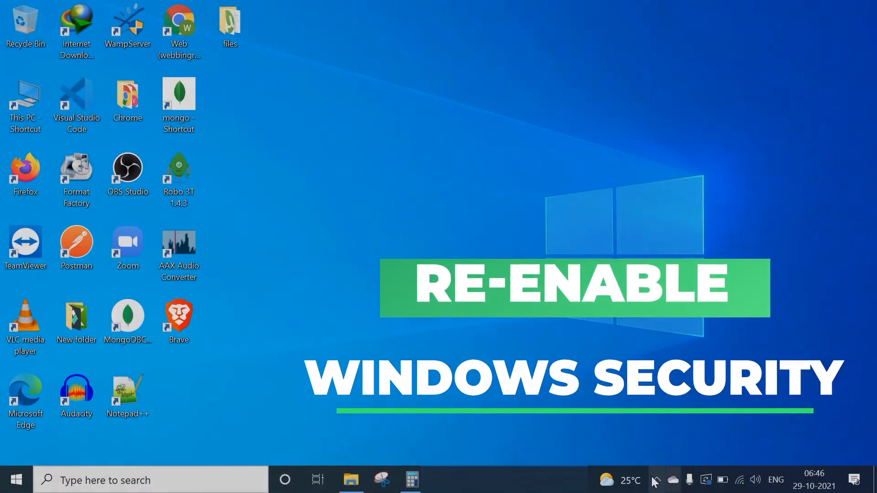
click(656, 480)
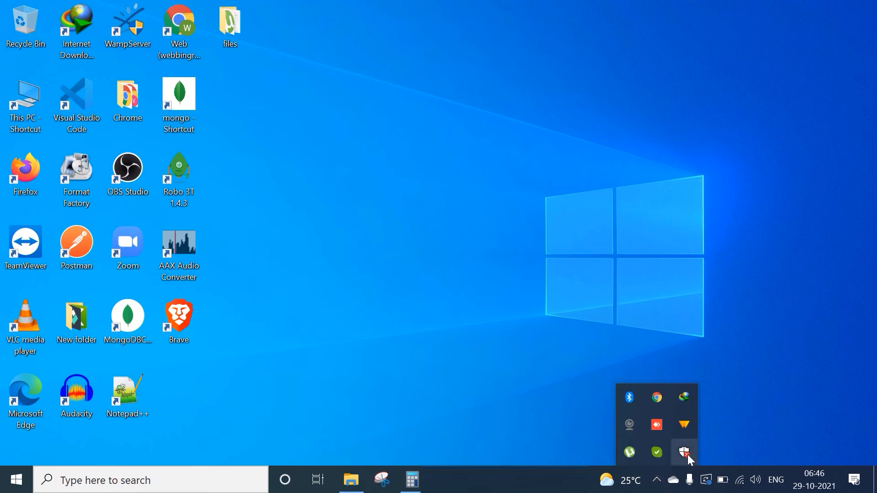
click(684, 453)
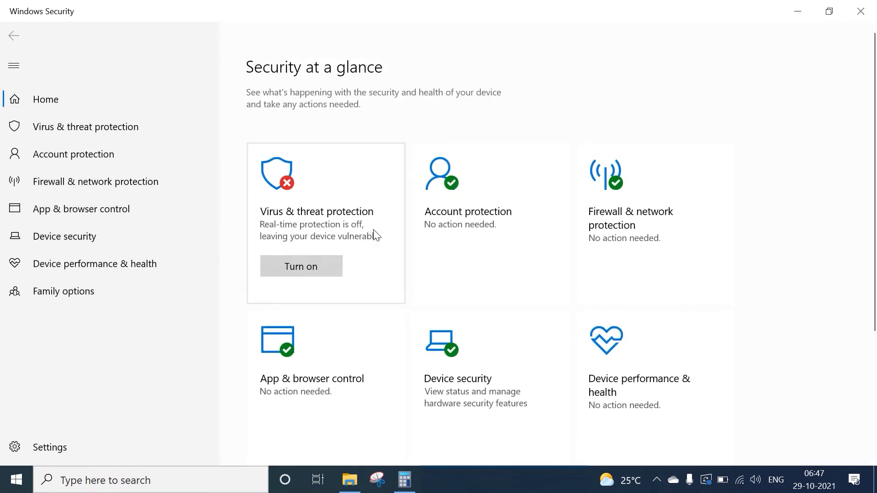
Revisit Virus & threat protection then Home so every tile reports No action needed.
scroll(down, 3)
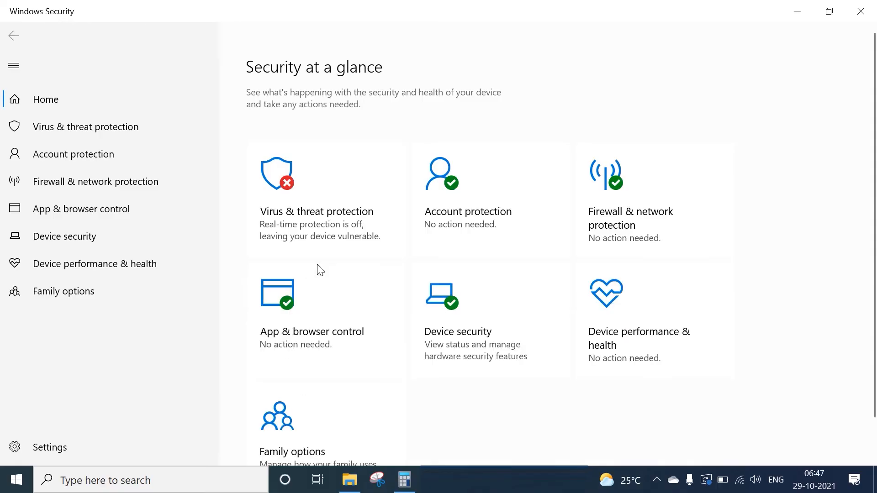
mouse_move(115, 149)
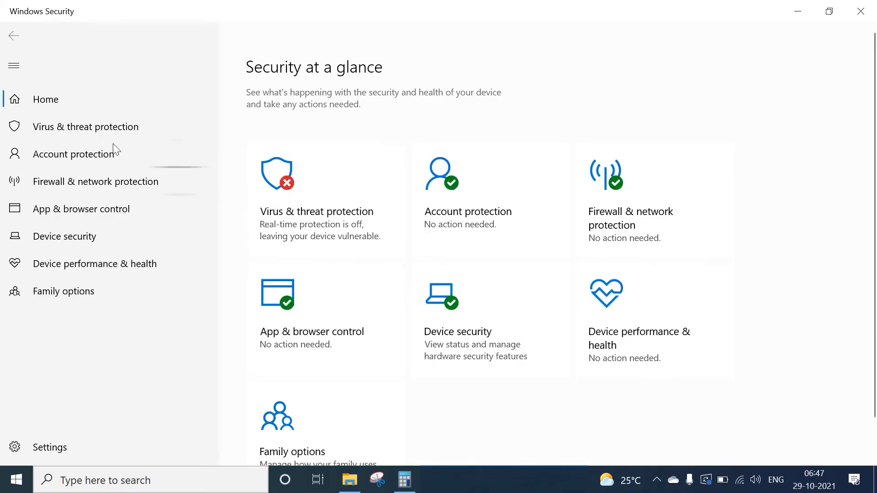
click(85, 126)
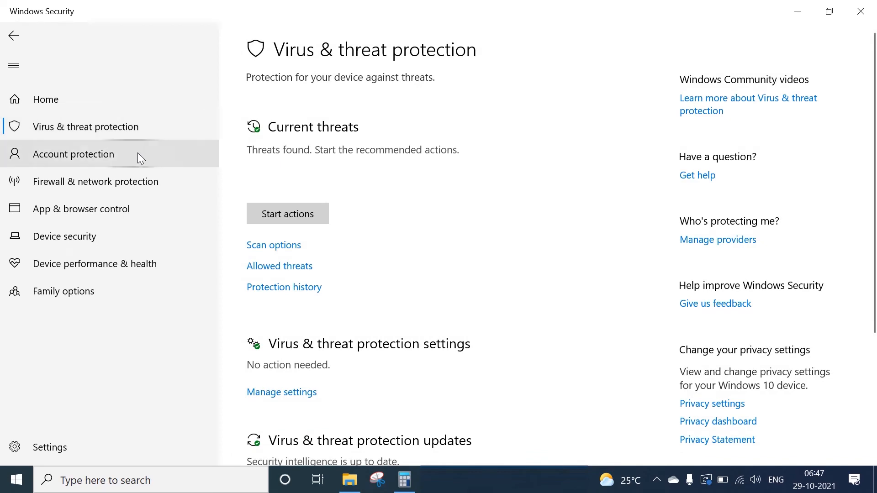
click(46, 99)
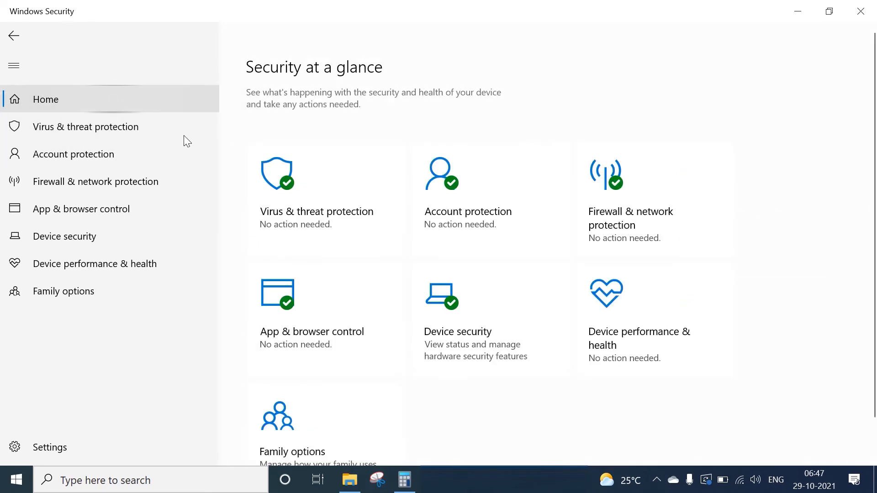
mouse_move(777, 210)
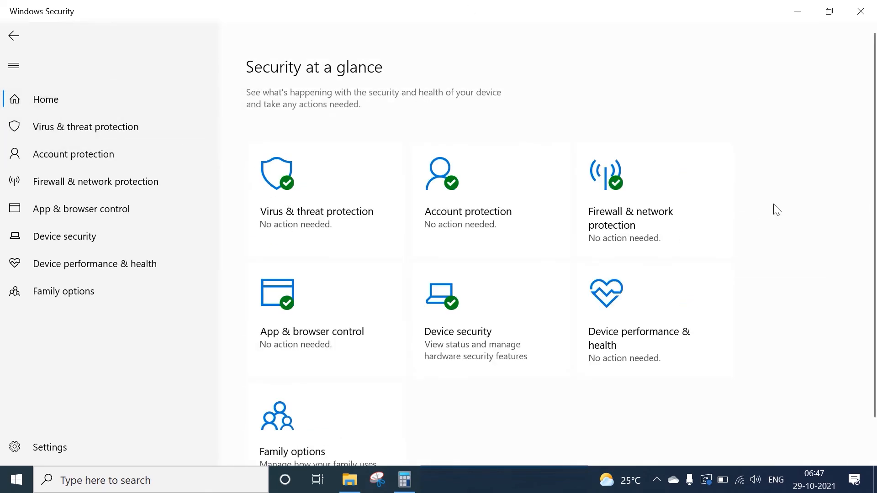
scroll(up, 3)
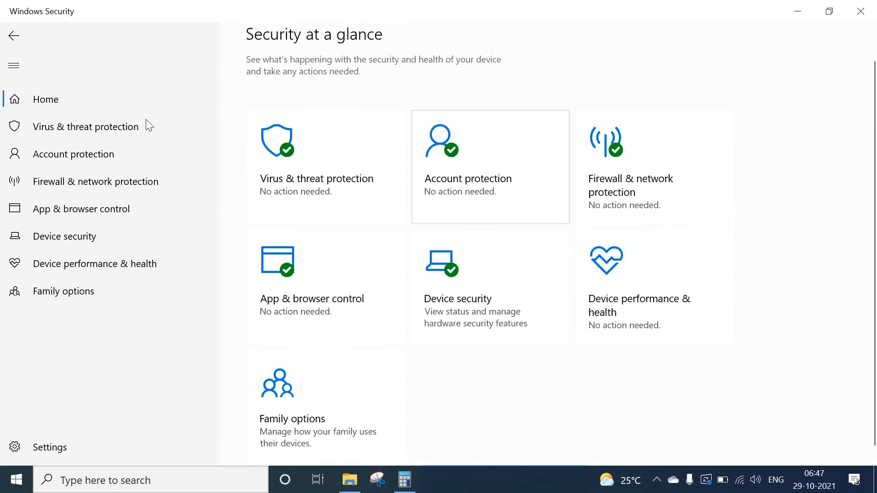
click(85, 126)
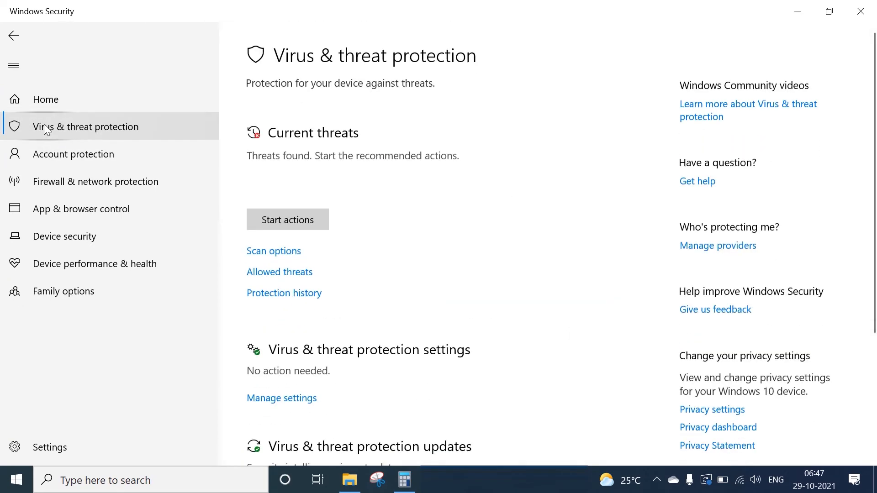
scroll(down, 3)
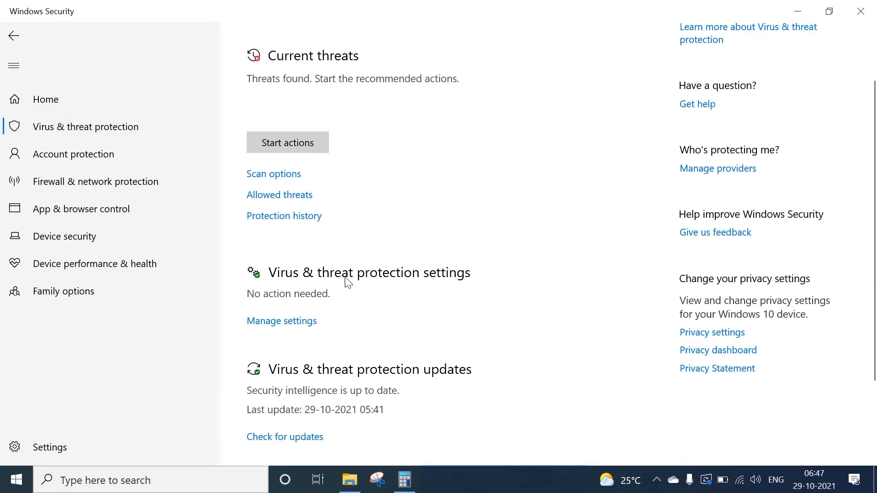
click(281, 320)
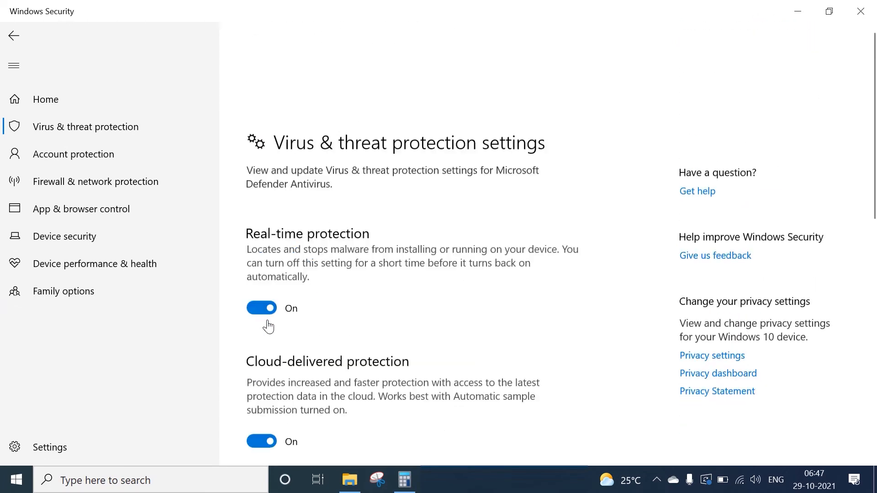
scroll(down, 3)
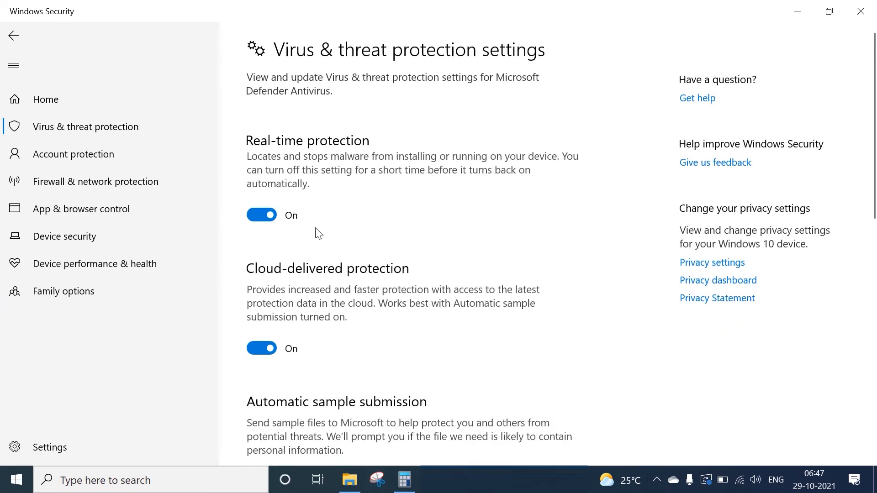
mouse_move(363, 243)
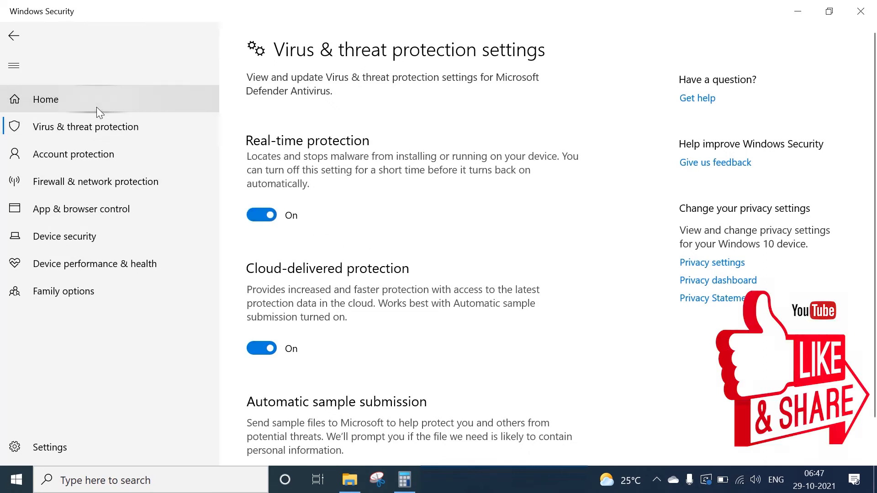
click(45, 98)
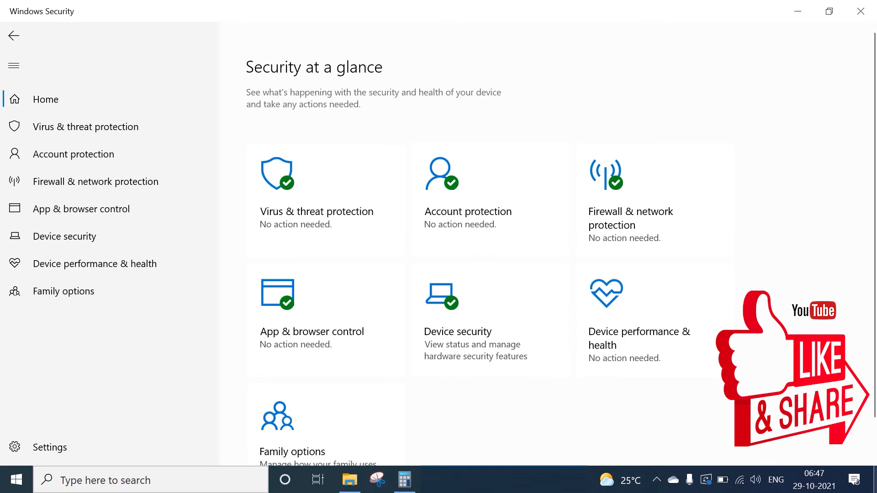